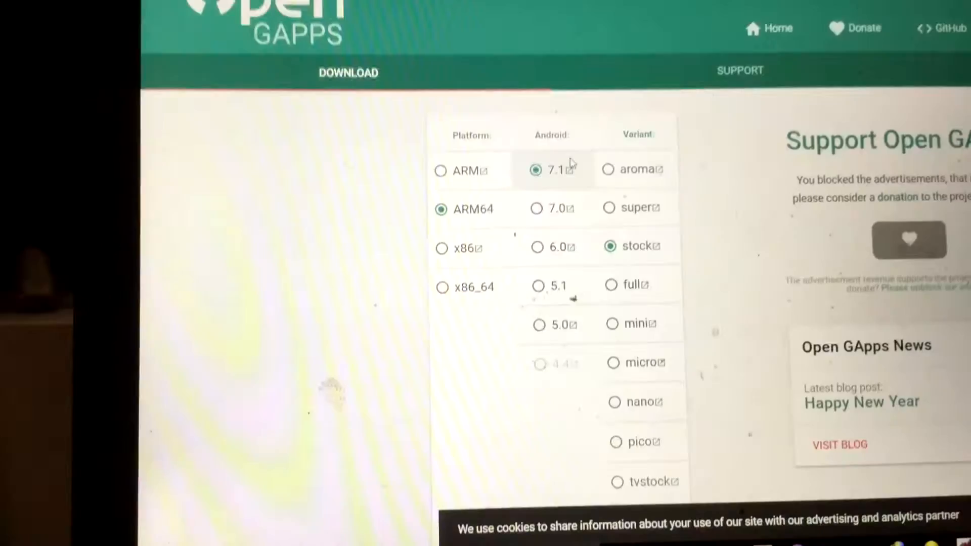
- Open TWRP's Install file browser on /sdcard showing the Open GApps ARM64 7.1 zips
scroll("down", 3)
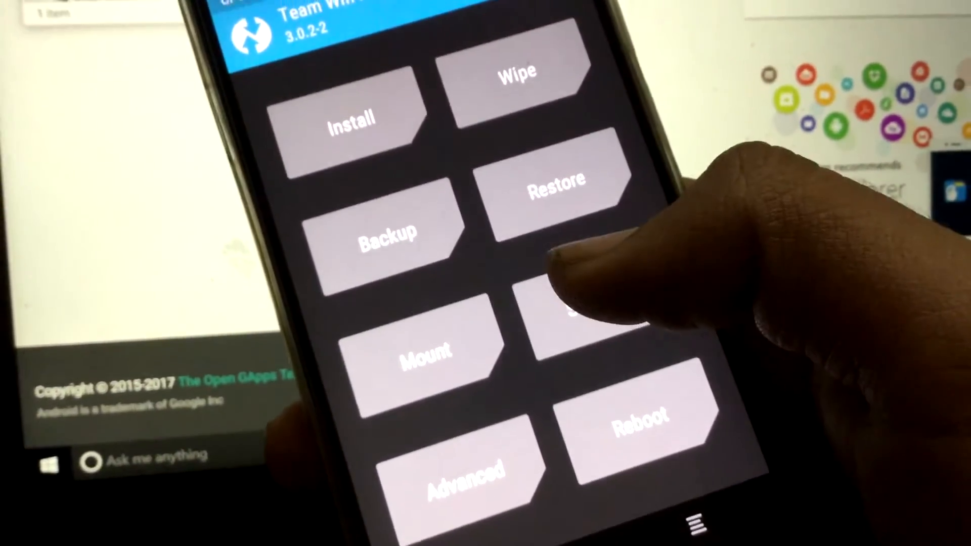
left_click(352, 121)
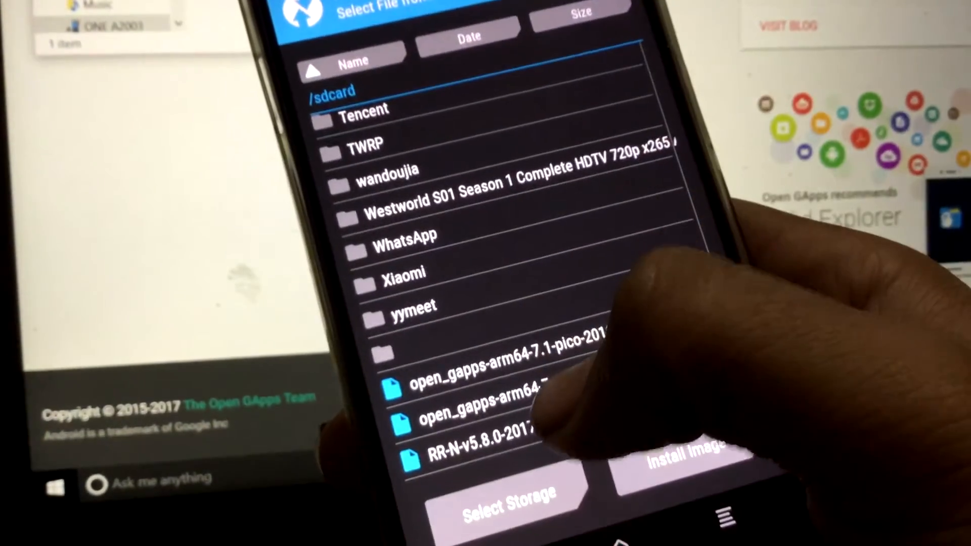